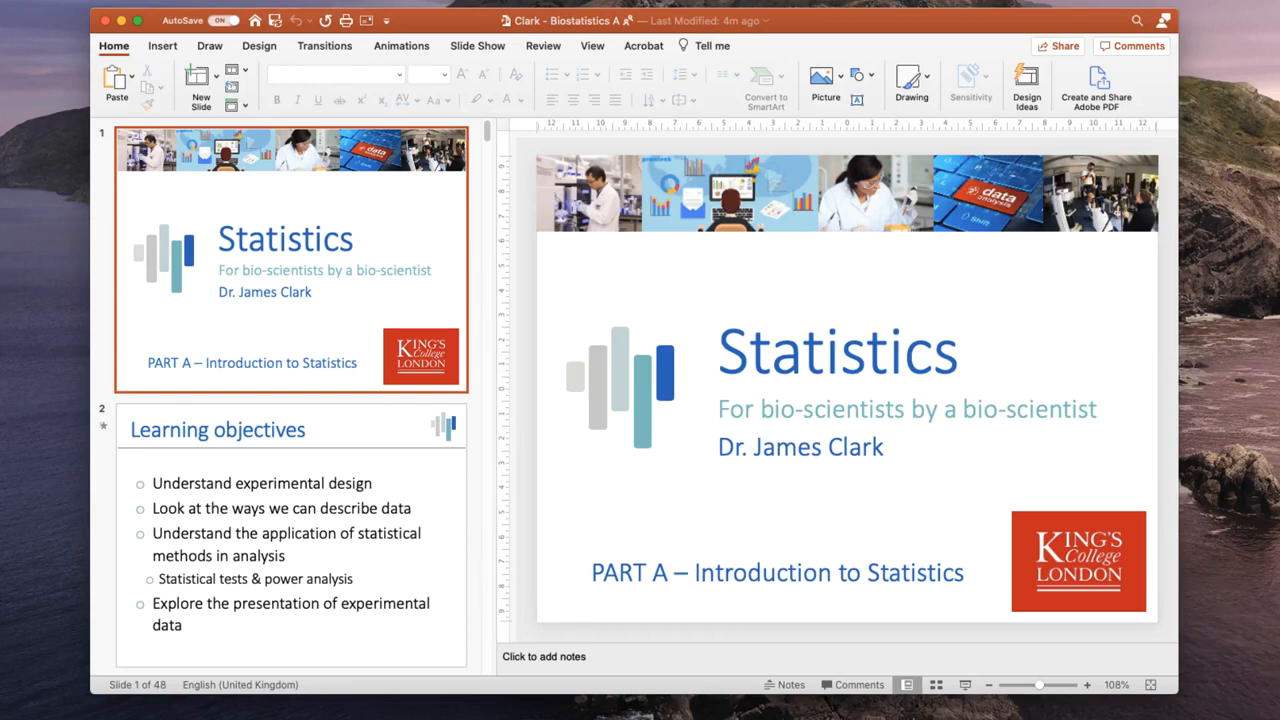
mouse_move(616, 328)
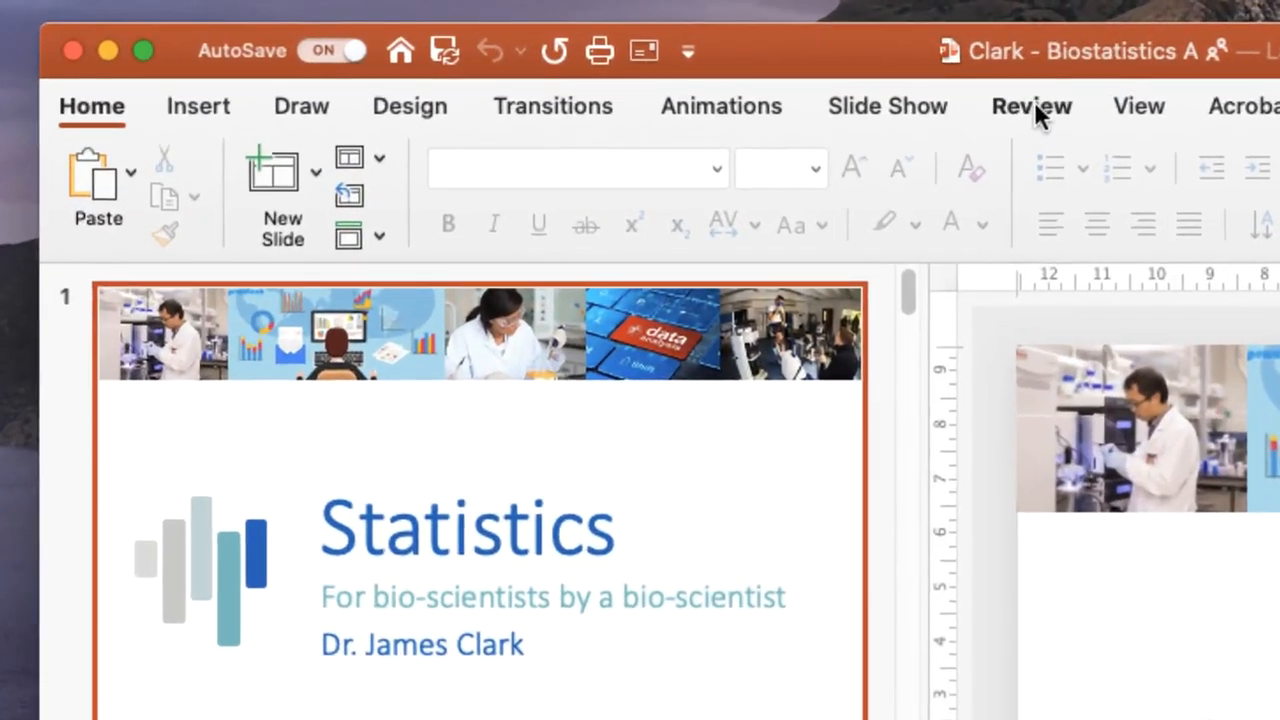
Show the Review ribbon with the accessibility tools for the Statistics deck.
left_click(1031, 106)
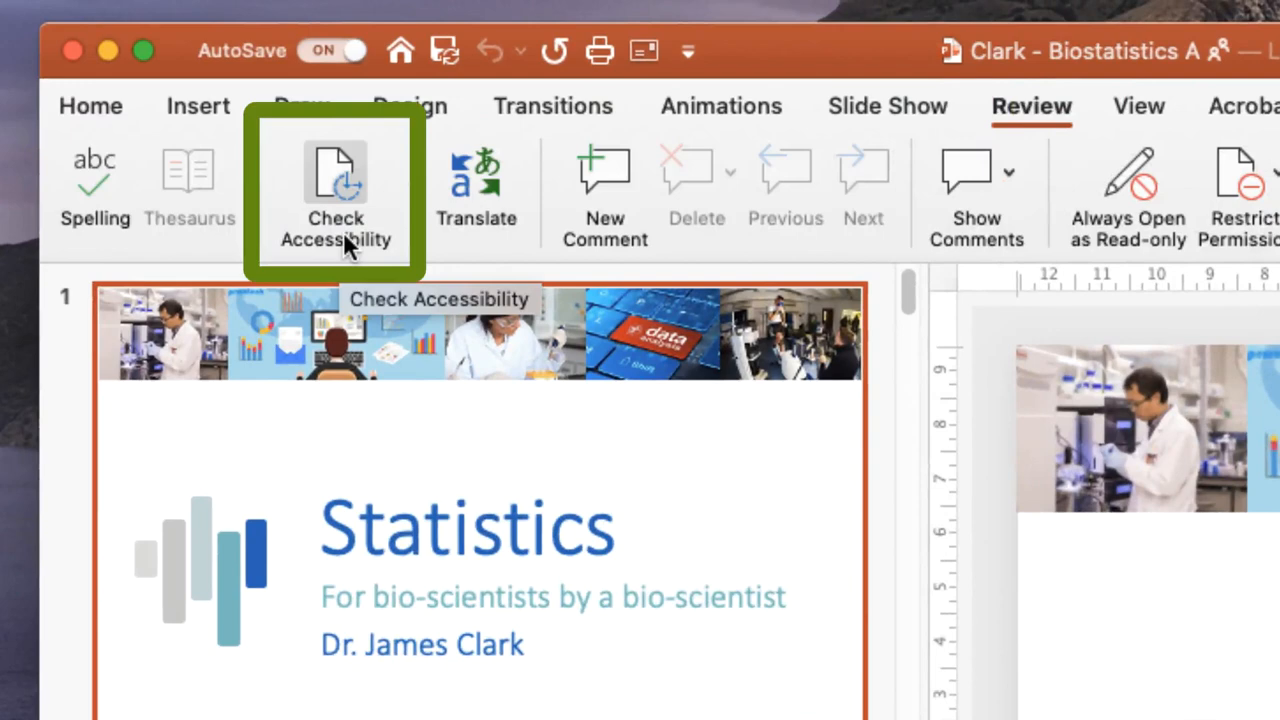
mouse_move(335, 178)
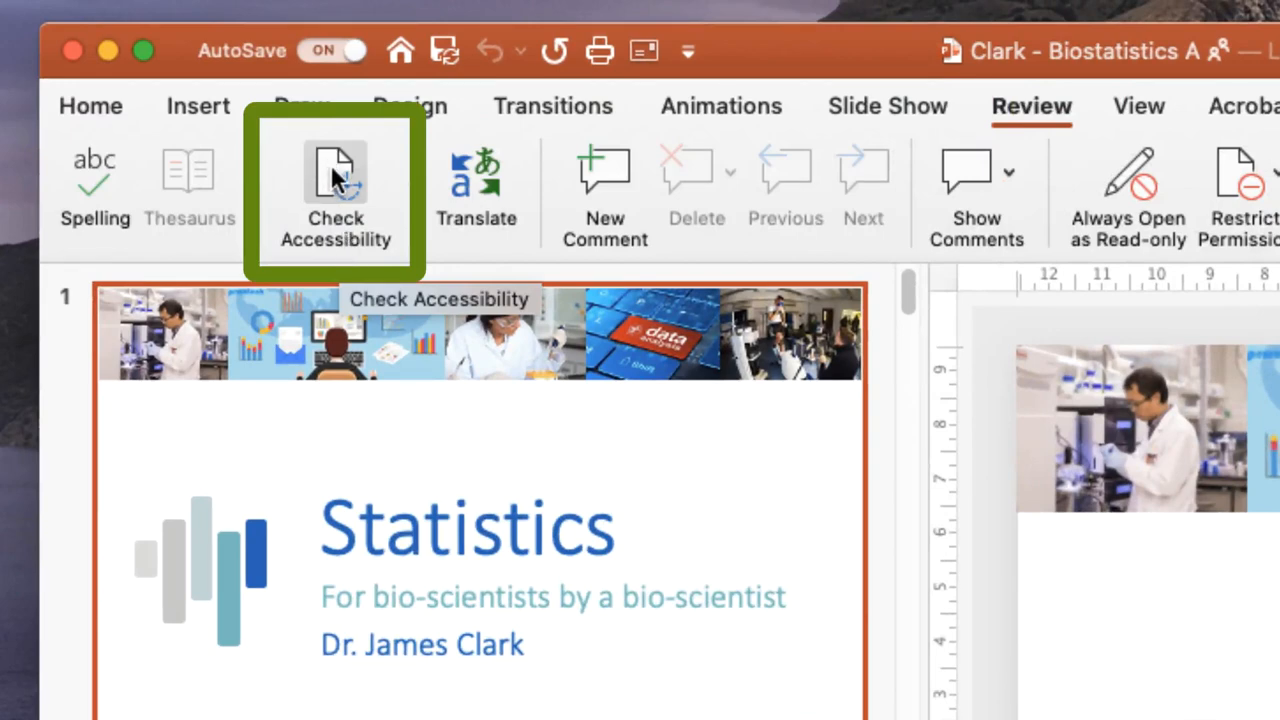
Run Check Accessibility and expand the two slide-15 hard-to-read text contrast warnings.
left_click(335, 190)
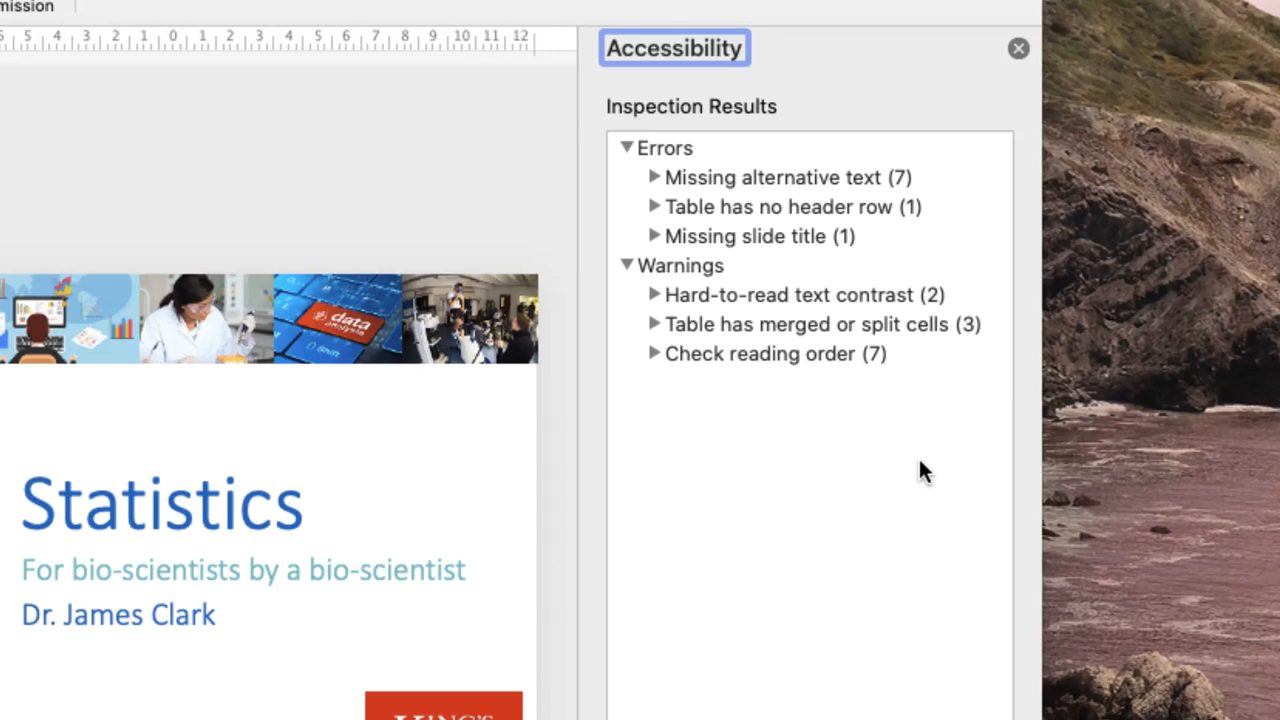
mouse_move(655, 300)
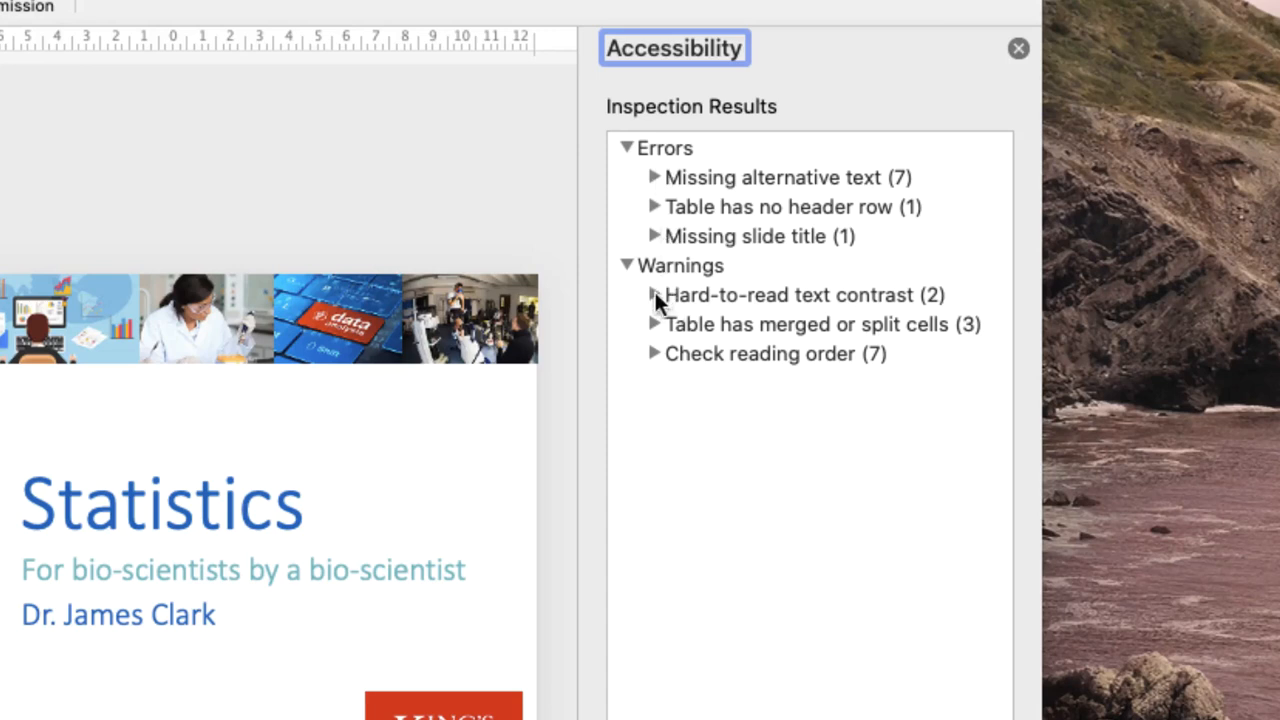
left_click(654, 295)
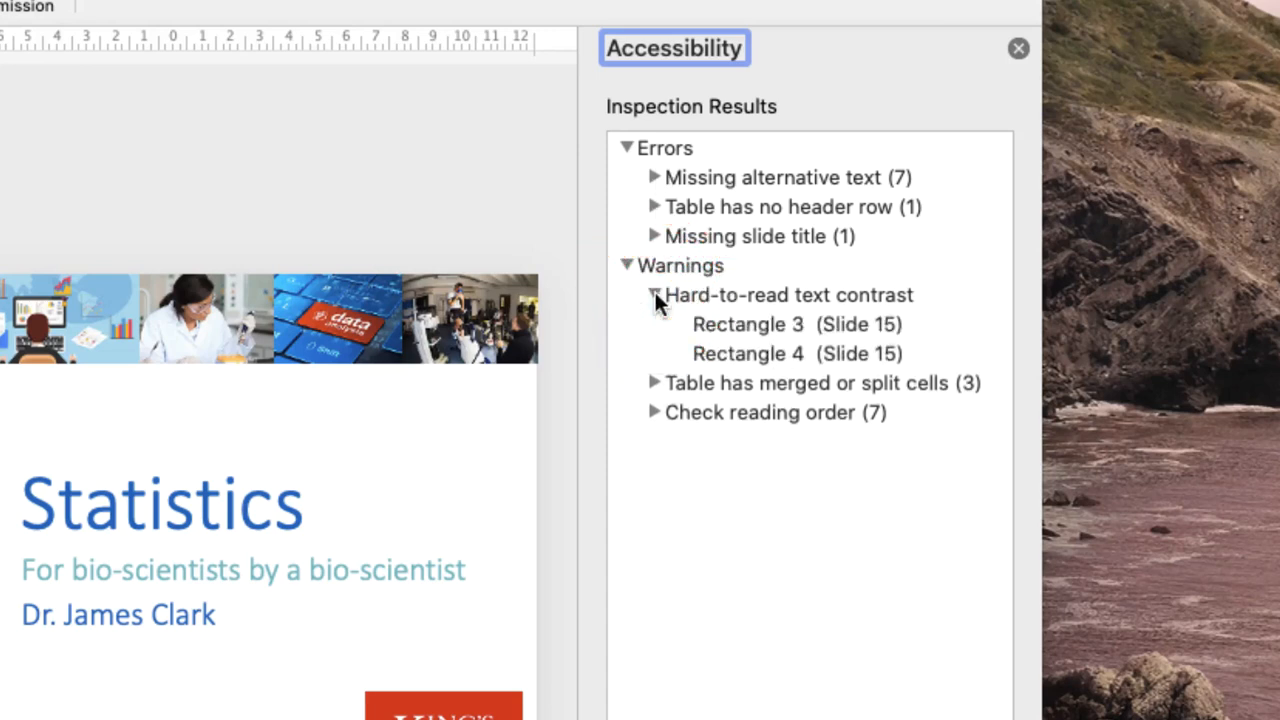
left_click(750, 324)
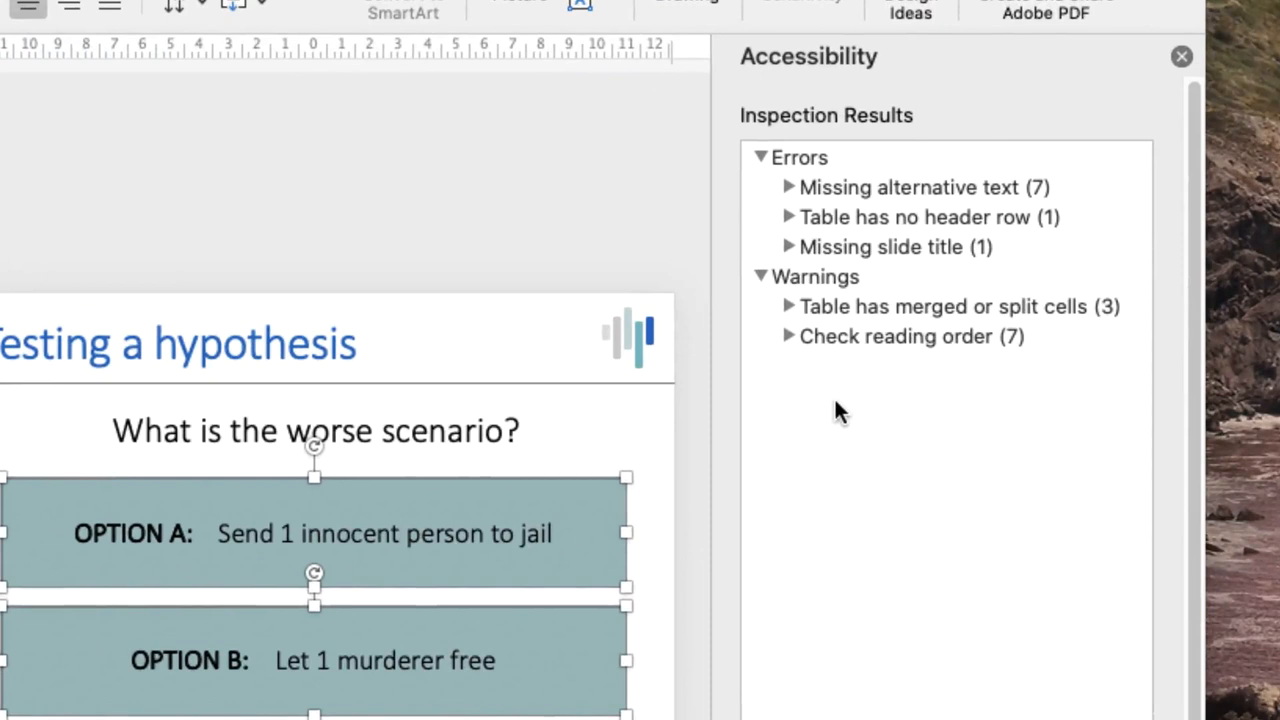
mouse_move(847, 474)
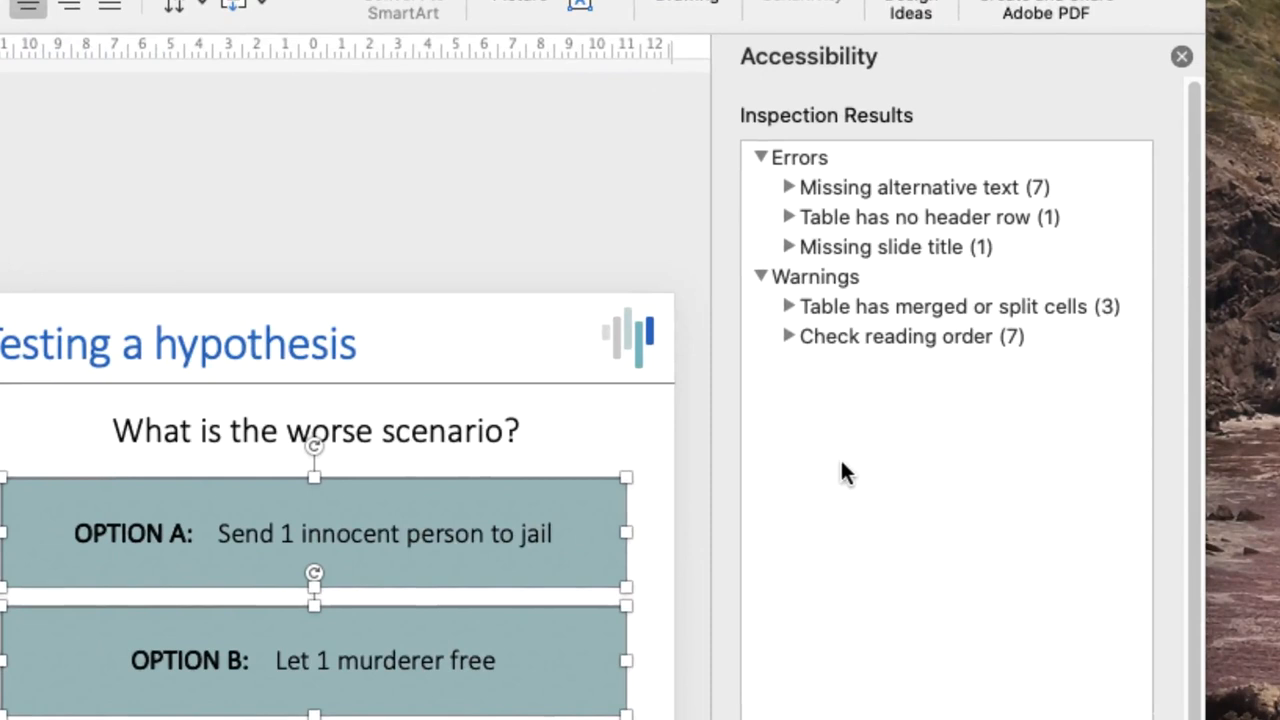
Turn on Header Row for the Chi square table to clear the missing header error.
left_click(788, 217)
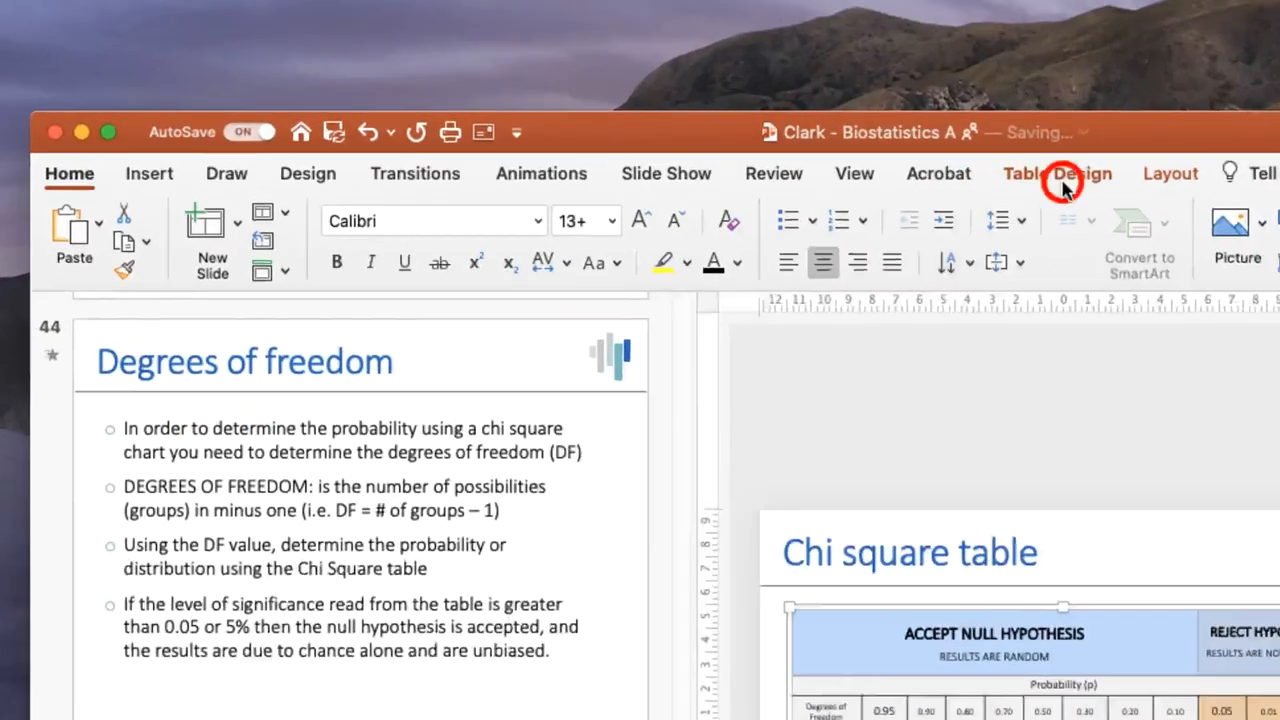
left_click(1057, 173)
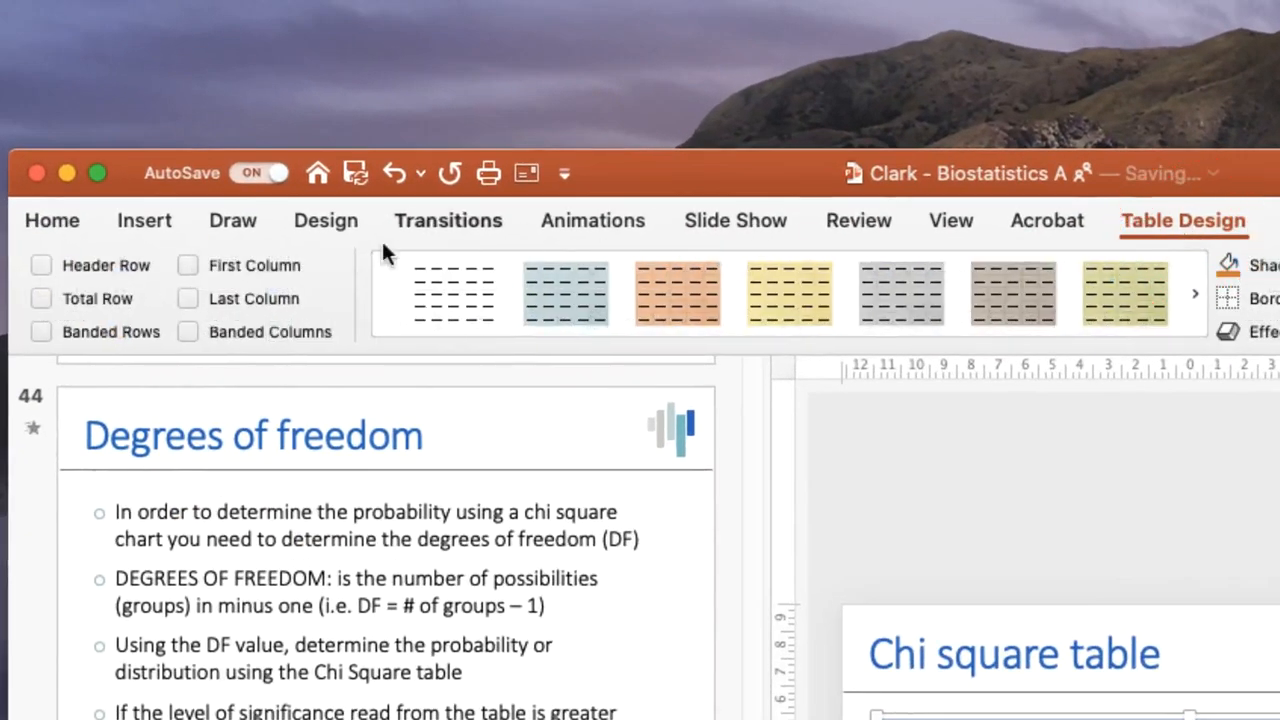
left_click(41, 264)
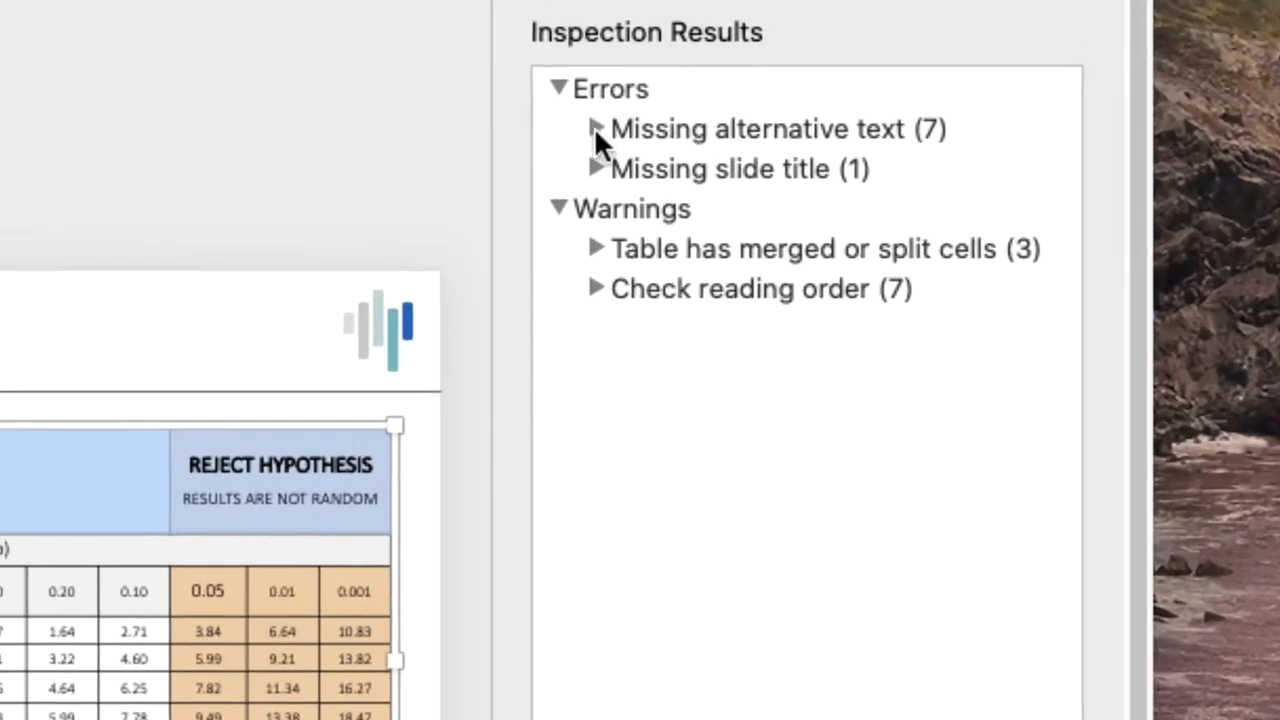
Expand the Missing alternative text list showing the seven flagged objects.
left_click(595, 129)
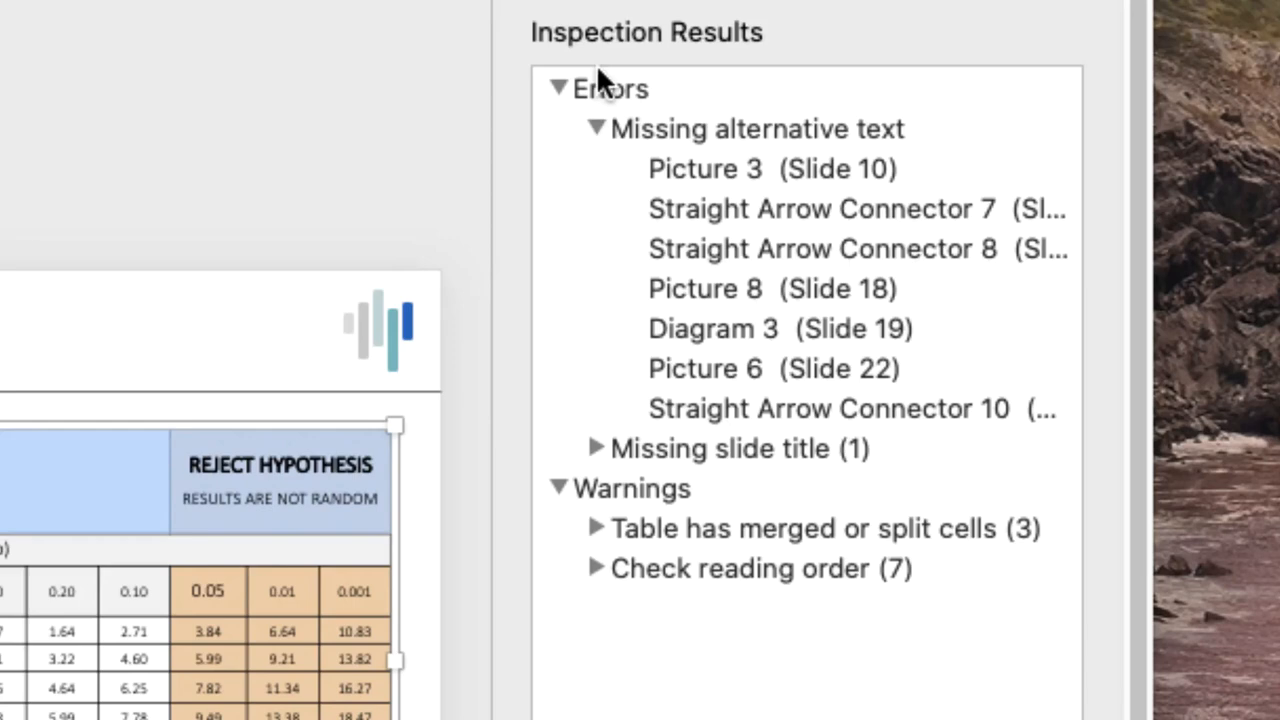
mouse_move(700, 300)
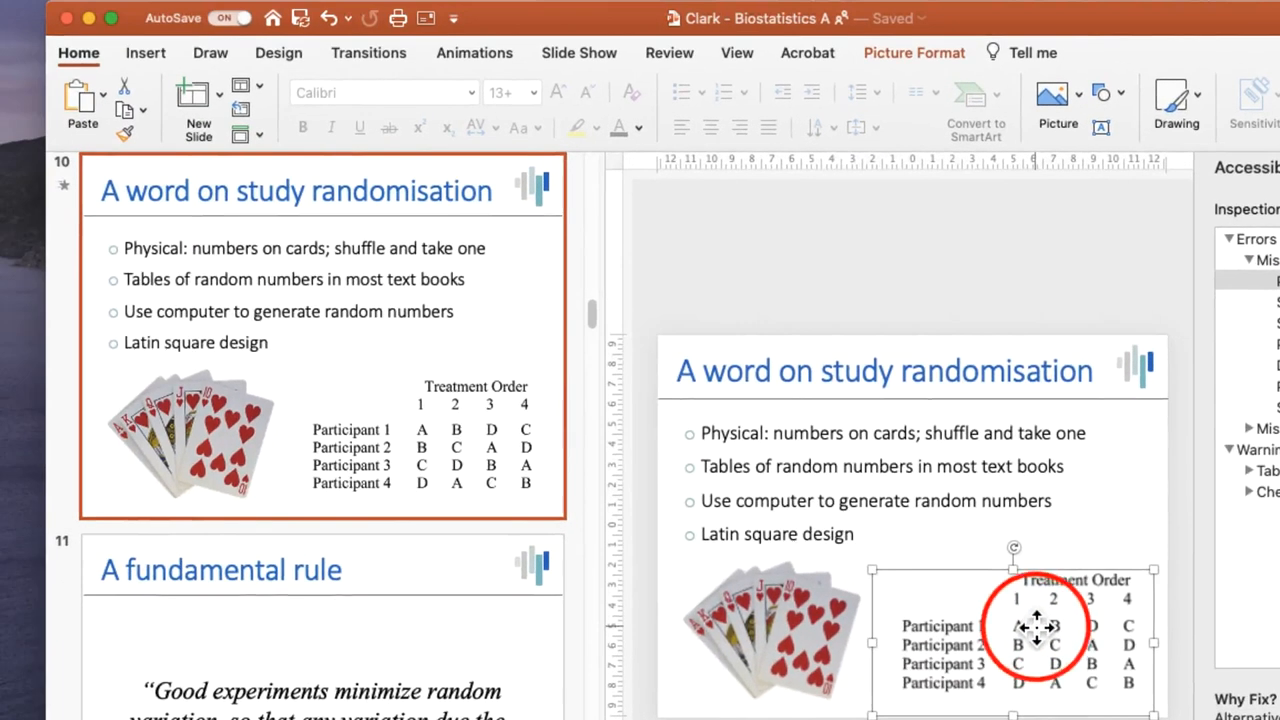
Add alt text to the slide 10 picture describing it as random number generator table output.
left_click(912, 52)
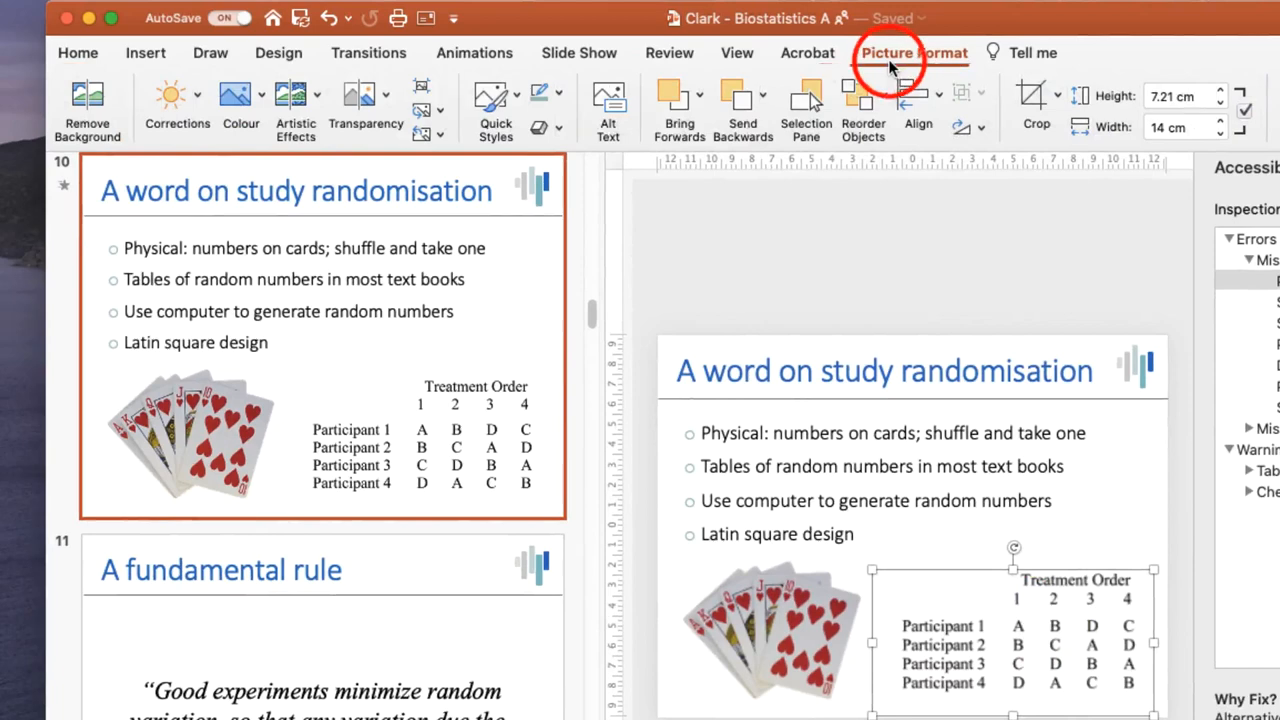
left_click(611, 105)
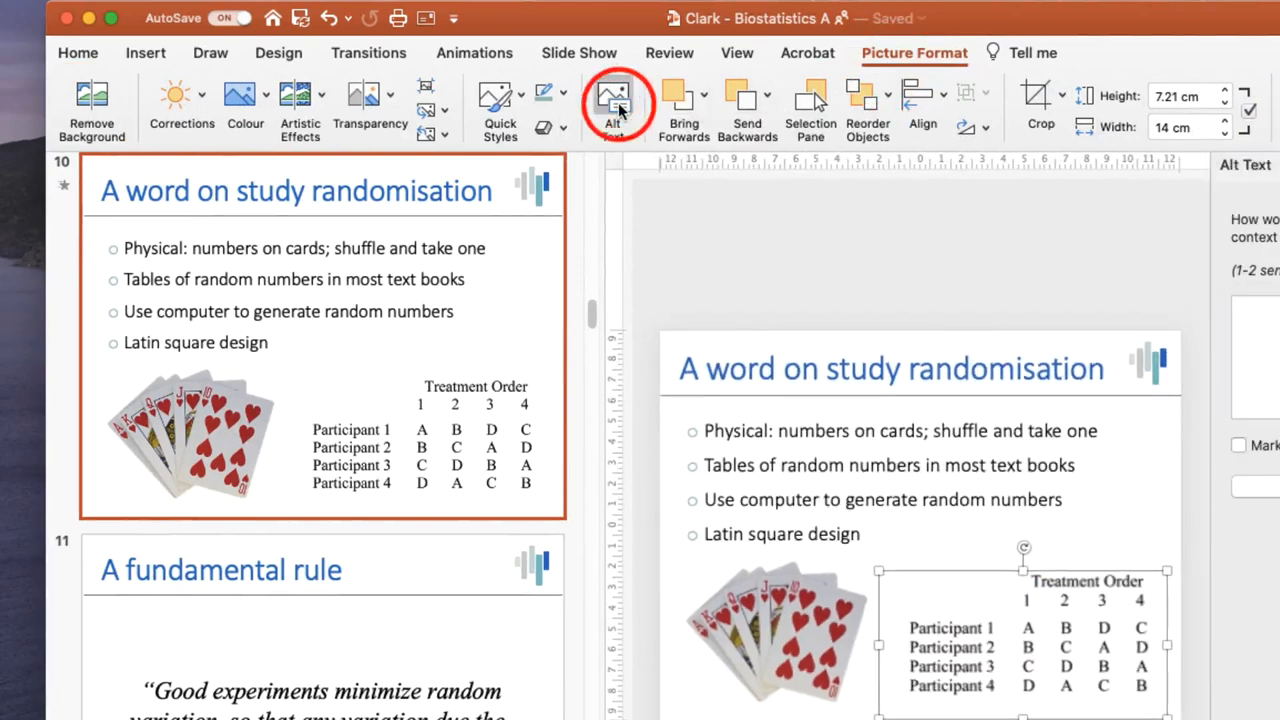
left_click(611, 105)
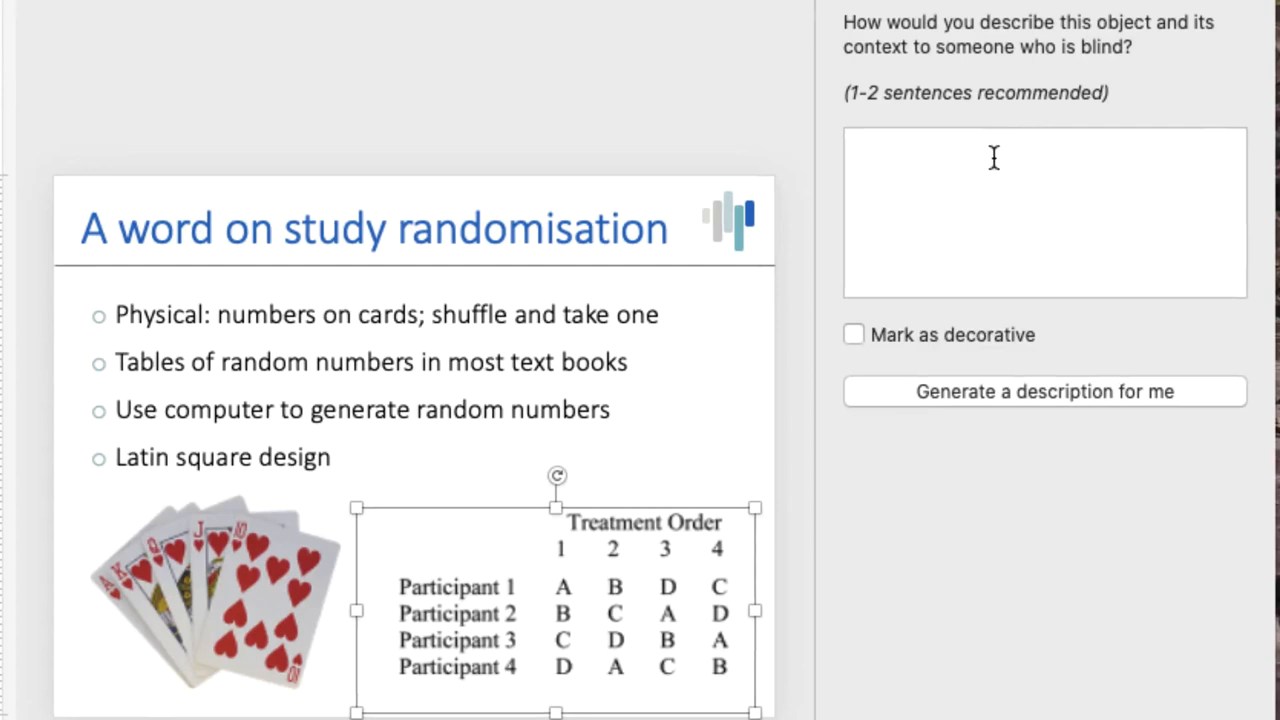
mouse_move(920, 365)
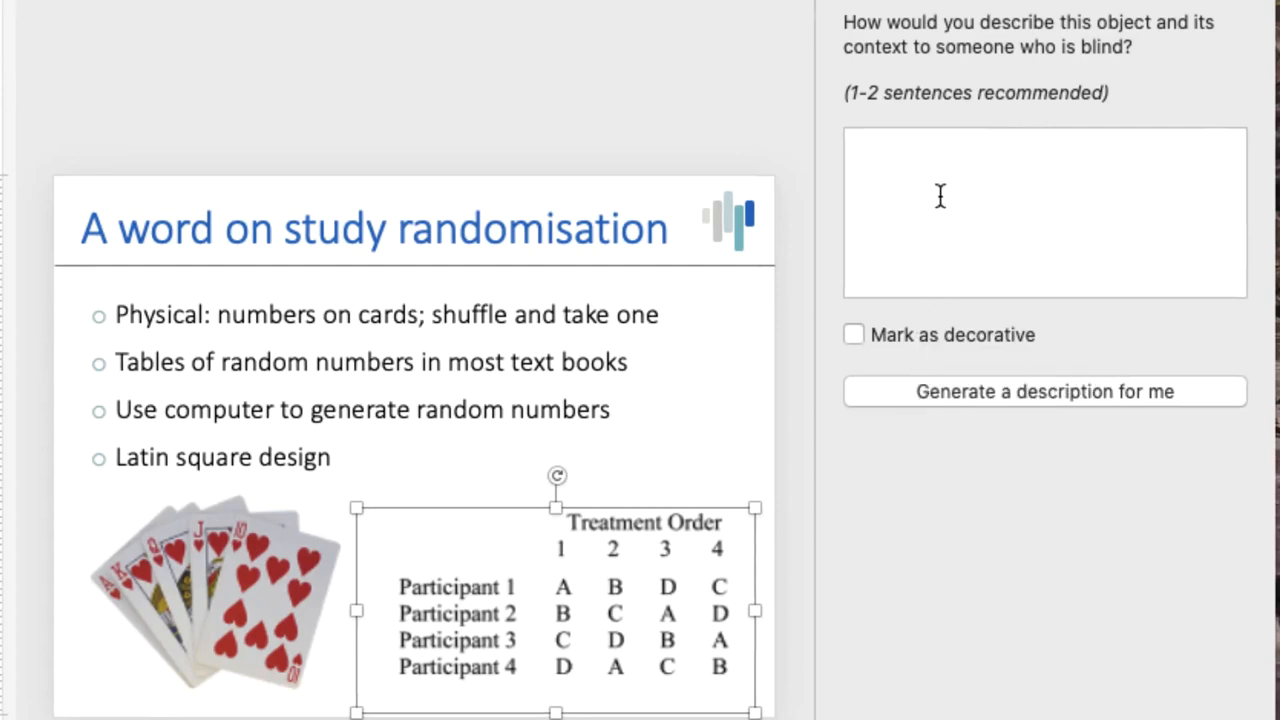
left_click(1044, 210)
type("Table output of a random number generator for a study")
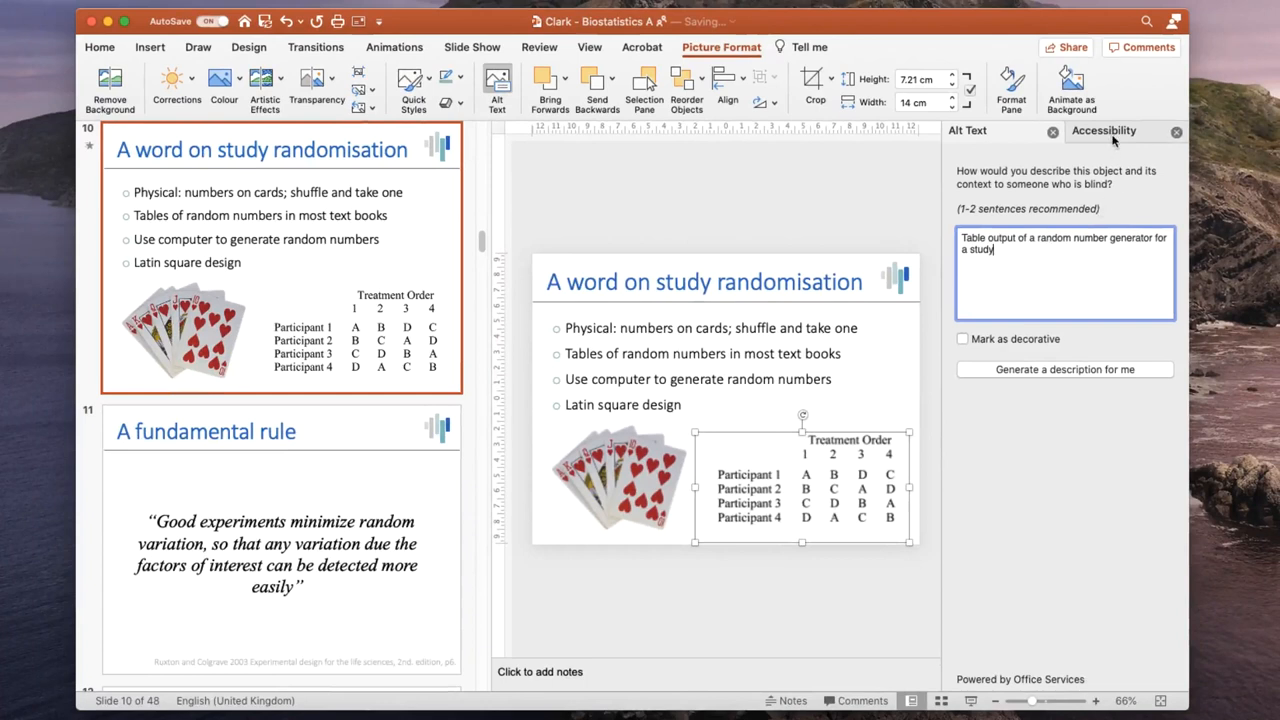
left_click(1103, 130)
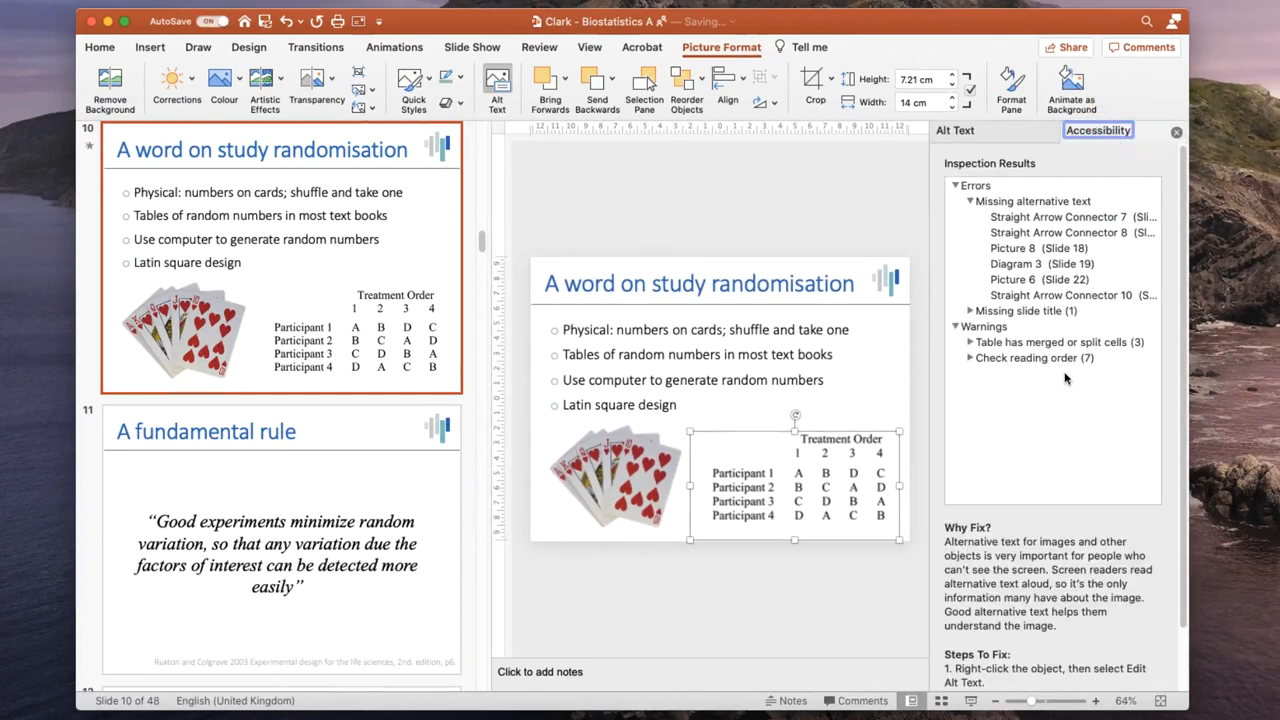